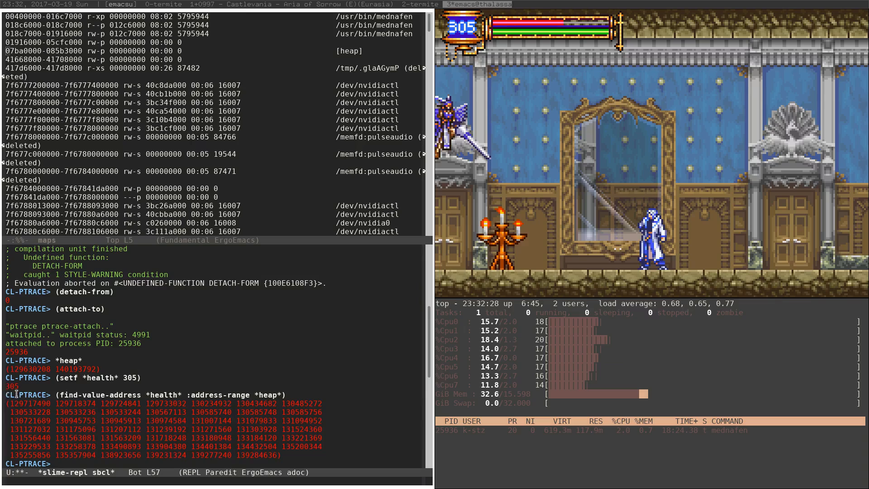
pyautogui.moveTo(133, 416)
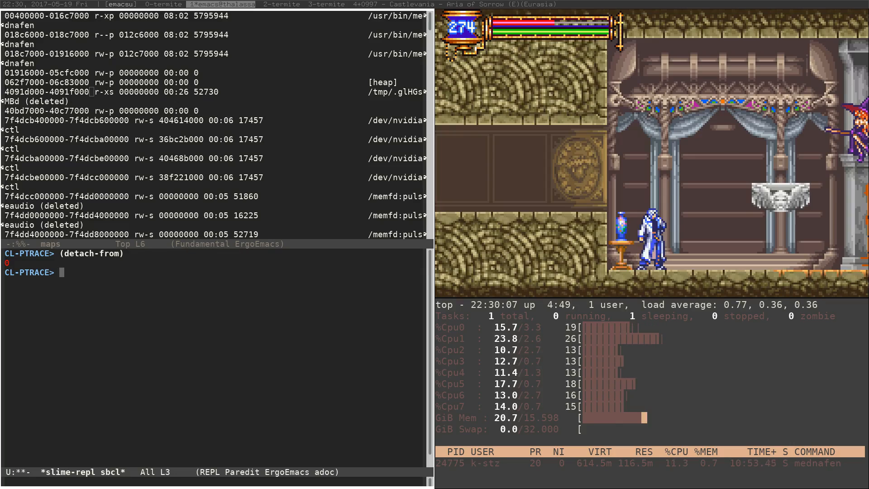
# Attach to process 24775, evaluate *health-address* (107399738), and peekdata there returning a301f400a30112.
pyautogui.write('(d')
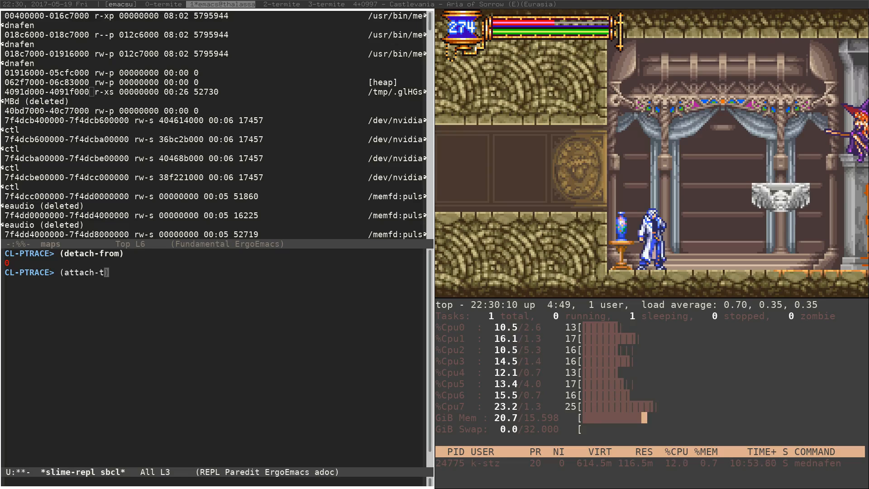
pyautogui.press('Return')
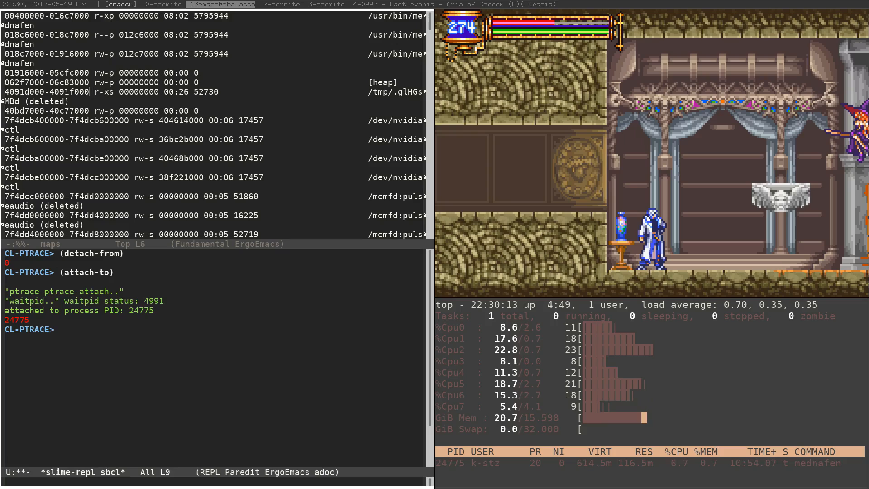
pyautogui.write('*health-address*')
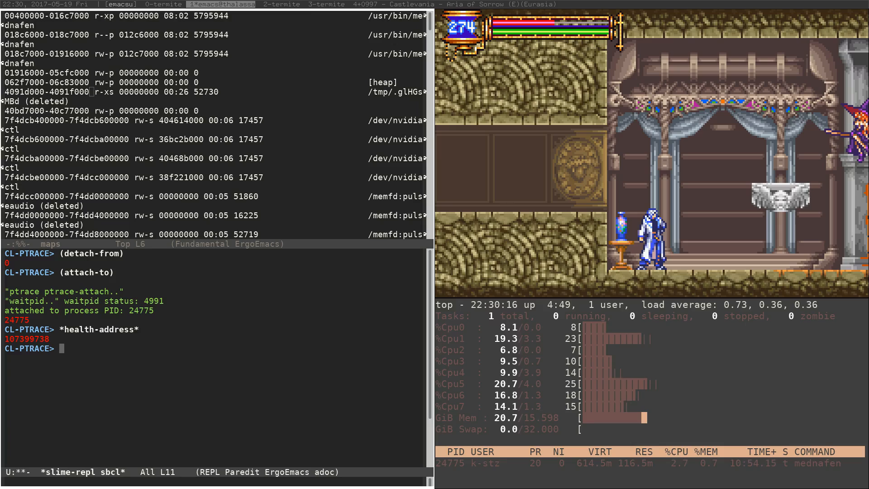
pyautogui.write('(P')
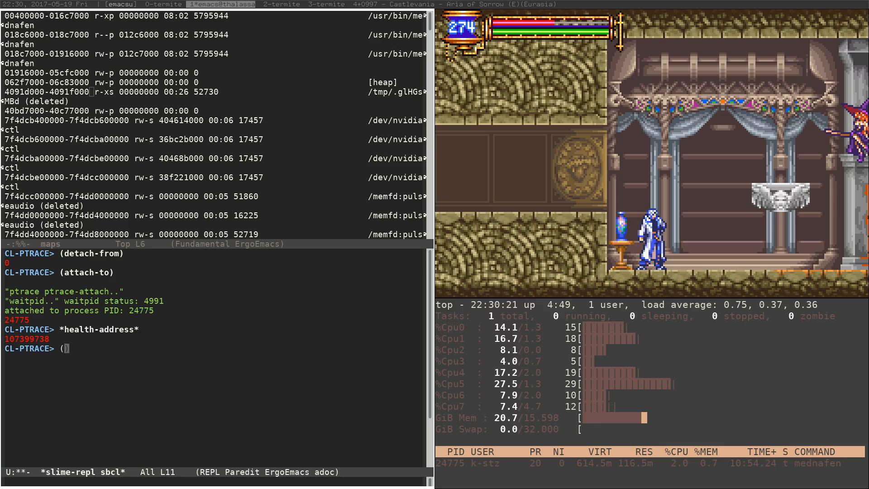
pyautogui.write('peekdata *health-address*')
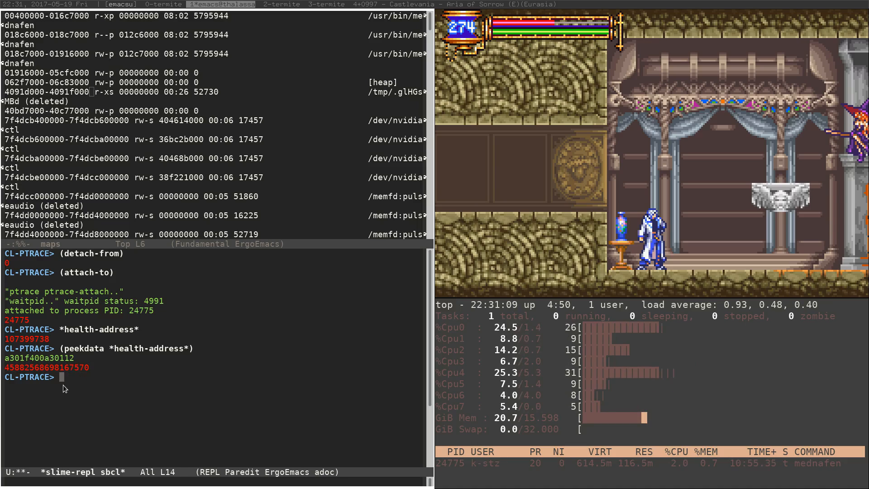
pyautogui.moveTo(85, 363)
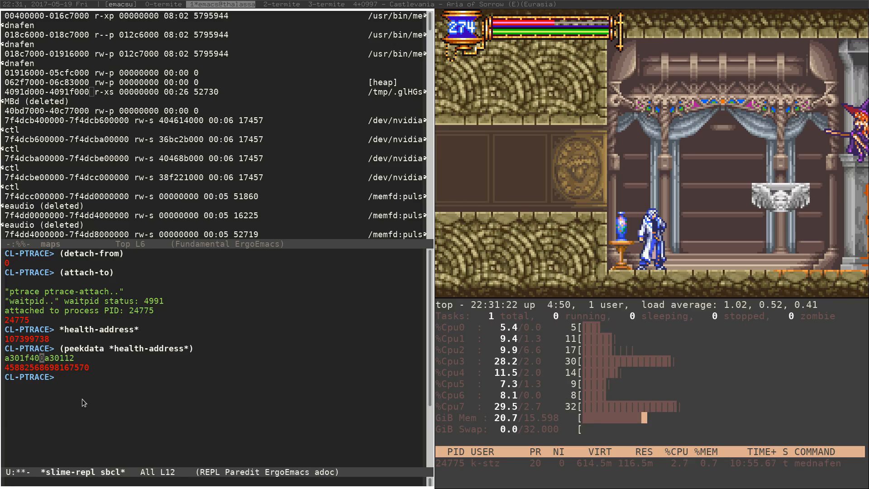
# Peek one byte past the health address and read single bytes: 18 at the address, 1 just after.
pyautogui.write('(peekdata *health-address*)')
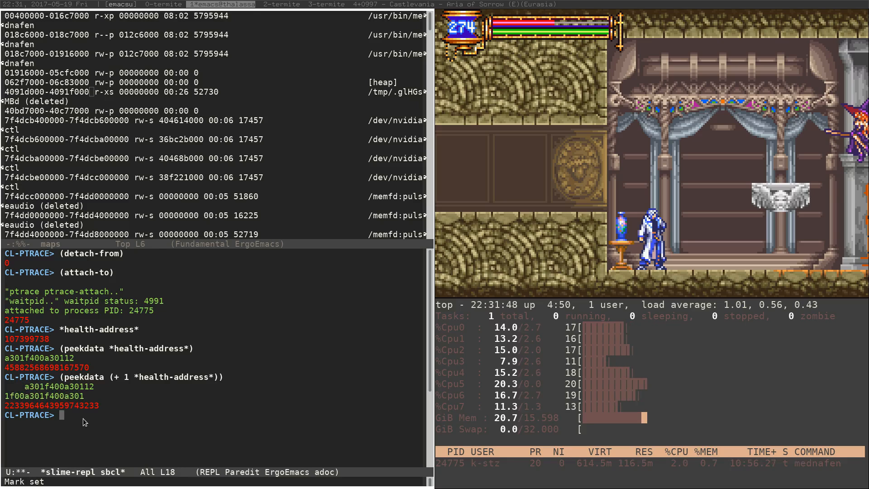
pyautogui.write('(read-proc-mem-byte')
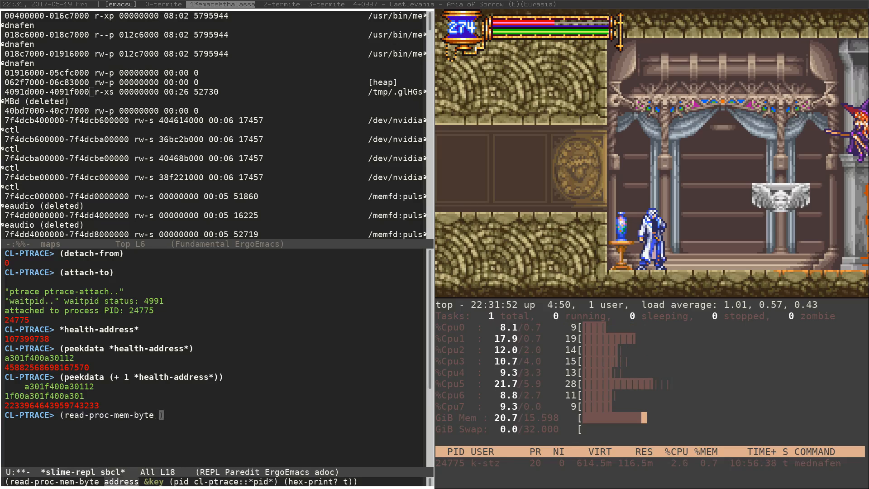
pyautogui.write('*')
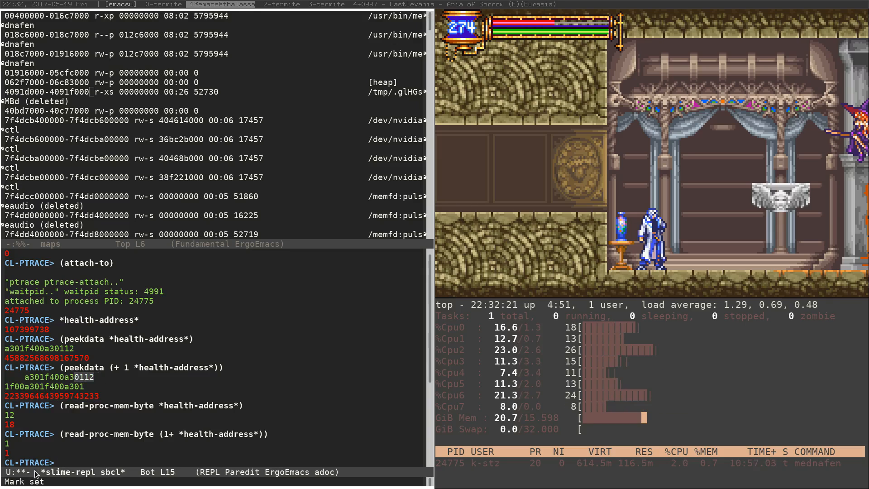
# Evaluate #x112, confirming it equals 274, the displayed health.
pyautogui.write('#x112')
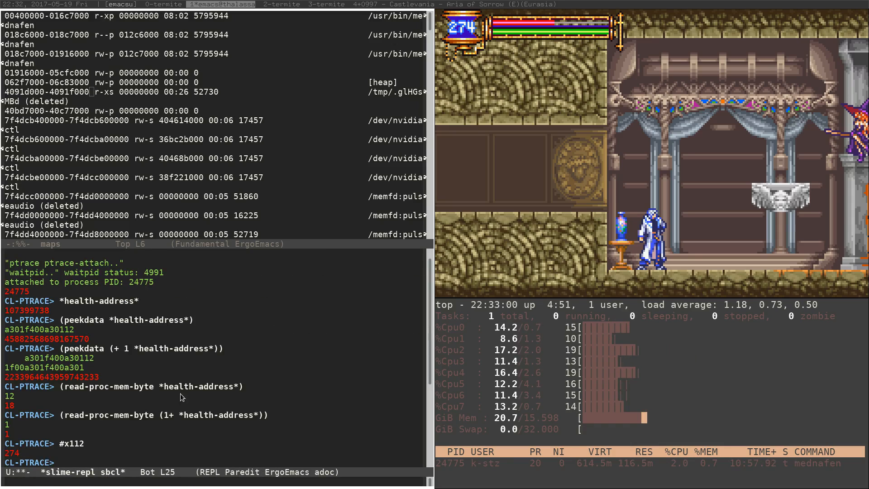
pyautogui.moveTo(86, 329)
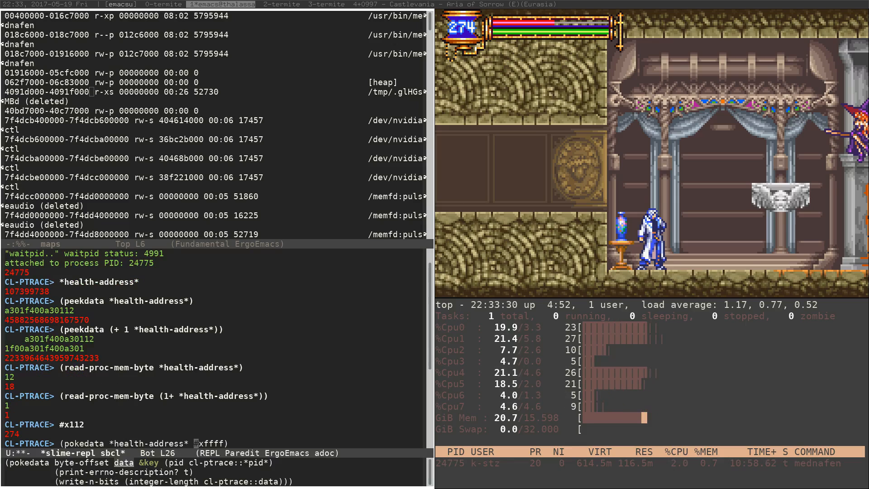
# Poke #xffff (65535) into the health address and detach; the game's health becomes -1.
pyautogui.press('Return')
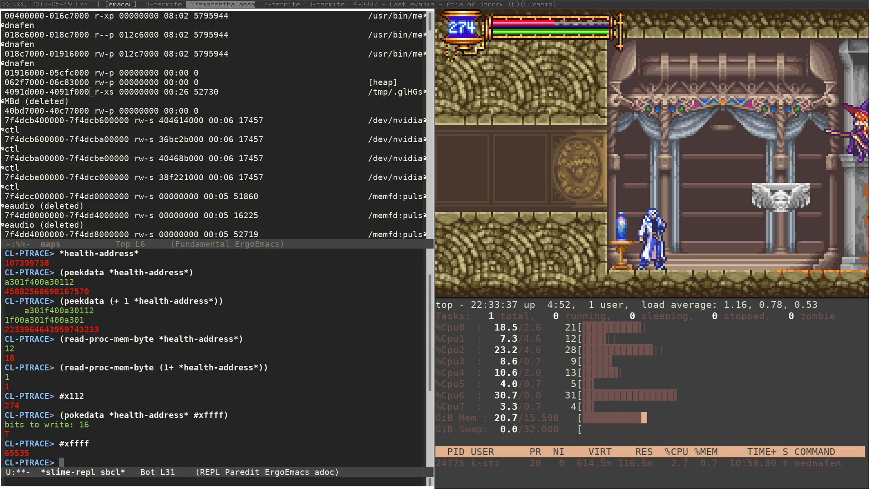
pyautogui.write('(detach-from')
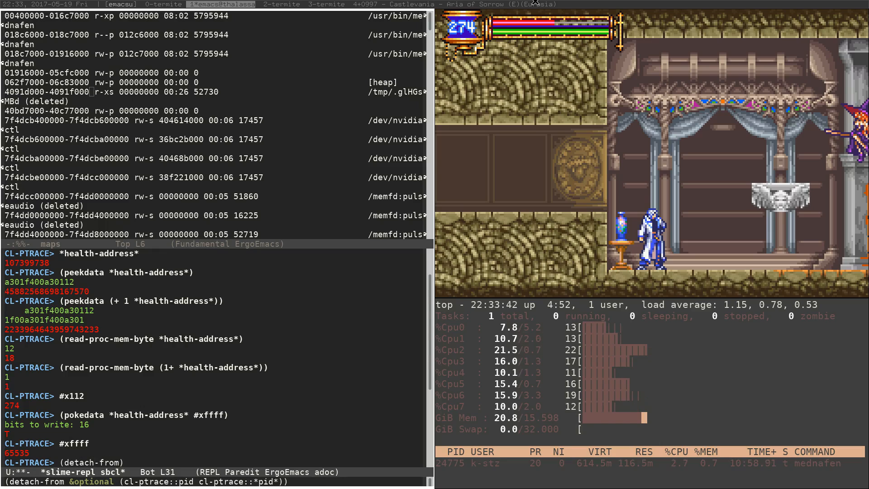
pyautogui.press('Return')
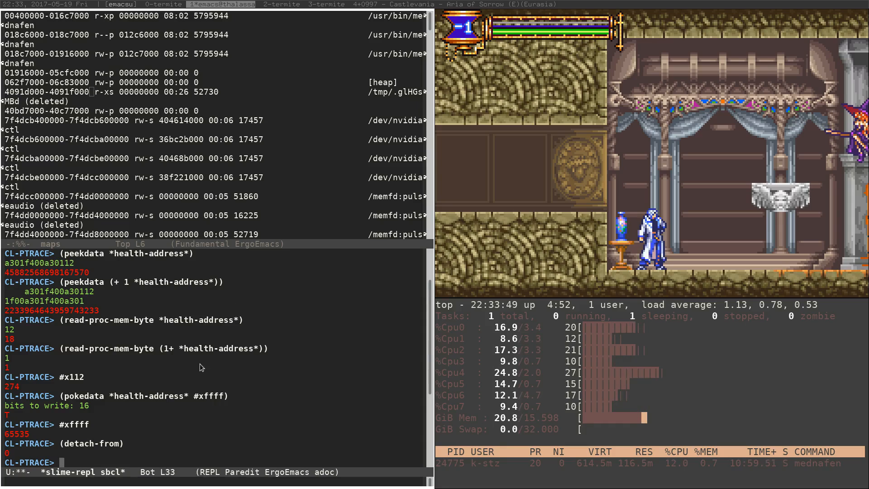
# Reattach to process 24775 and format #xffff in binary, showing sixteen ones.
pyautogui.write('(d')
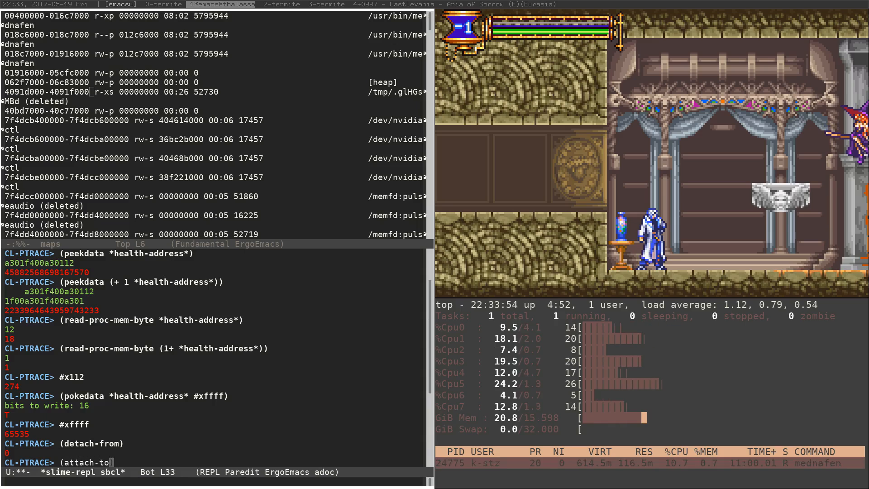
pyautogui.press('Return')
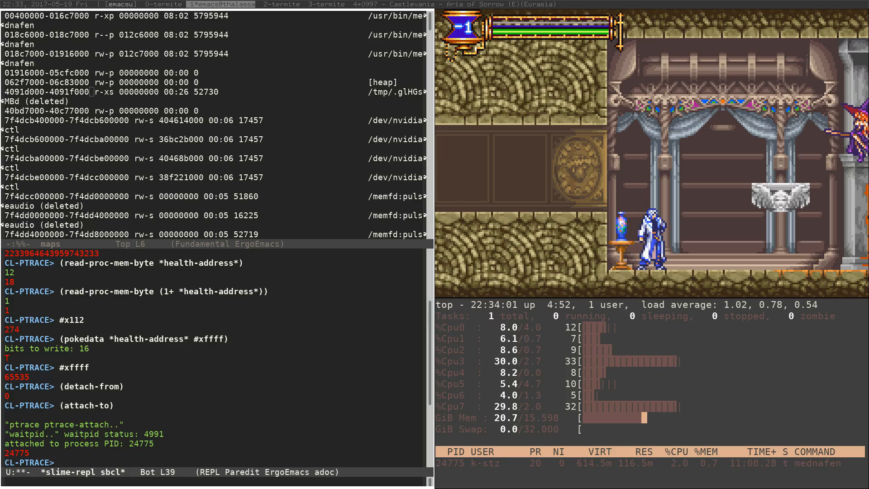
pyautogui.write('#xfff')
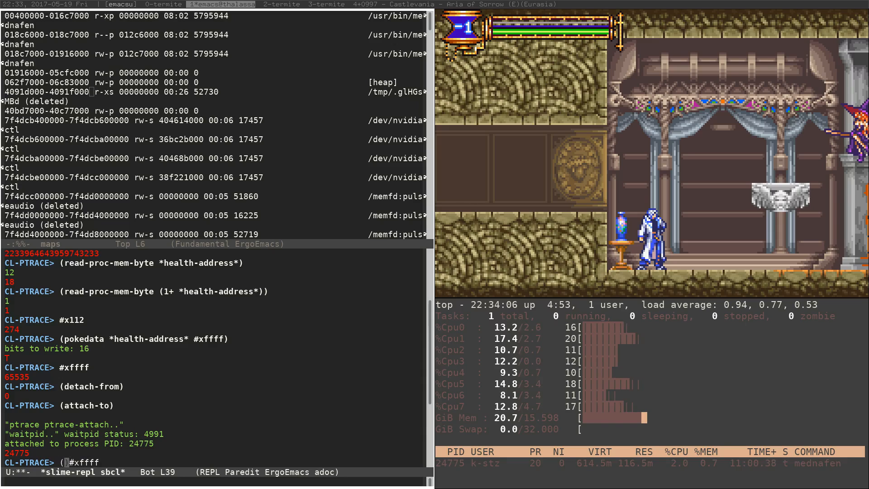
pyautogui.write('format nil "~b')
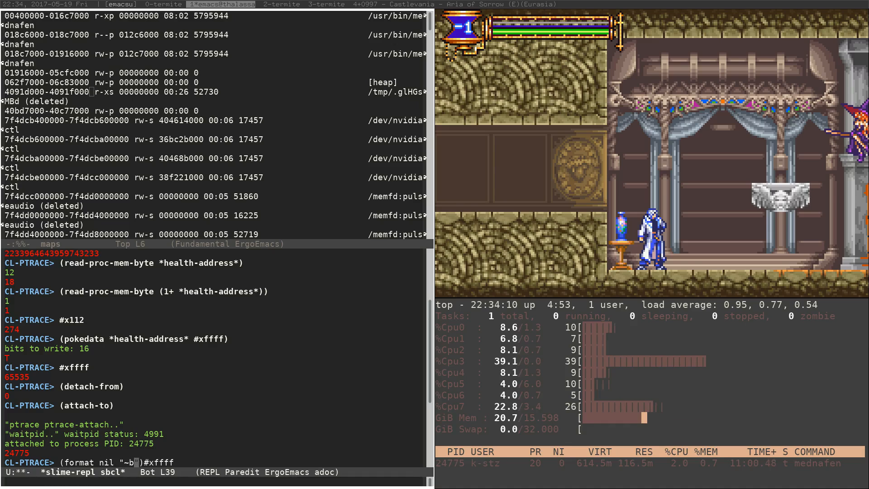
pyautogui.press('Return')
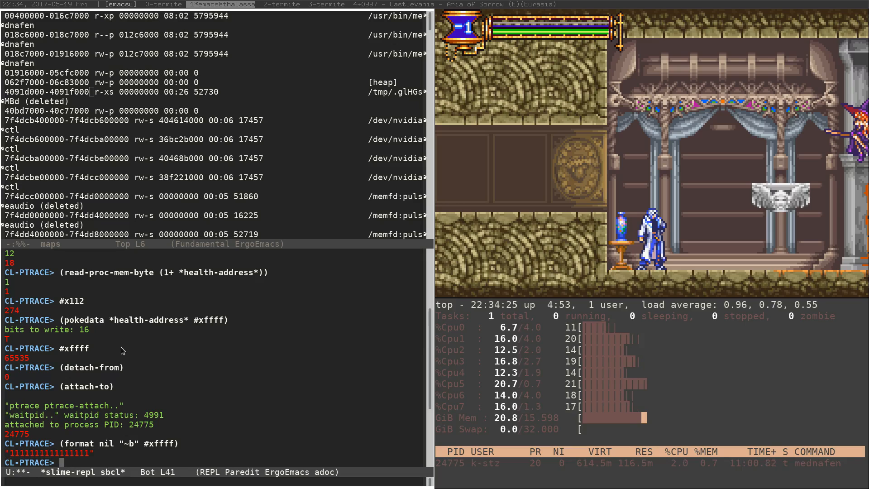
pyautogui.write('twos complement')
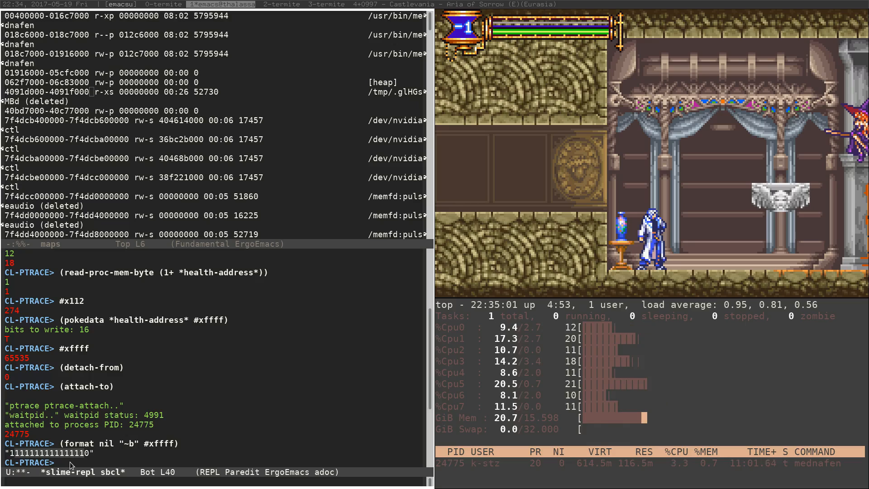
pyautogui.press('M-%')
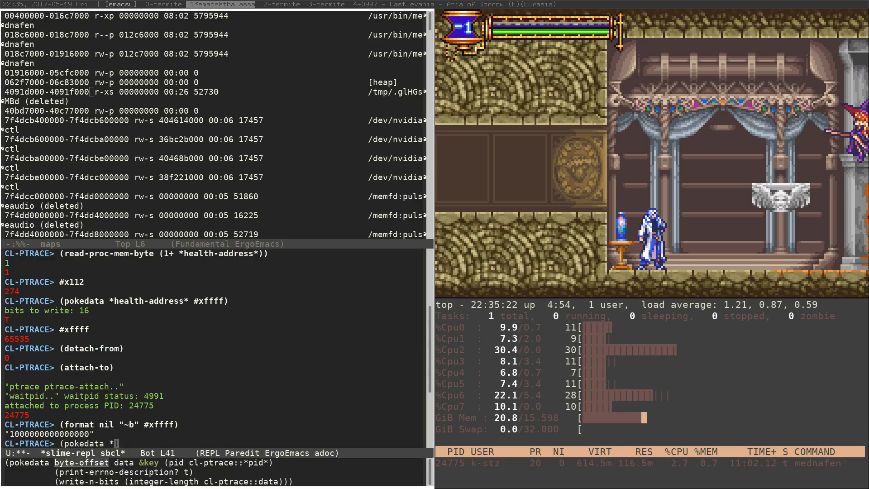
pyautogui.write('*health-address*')
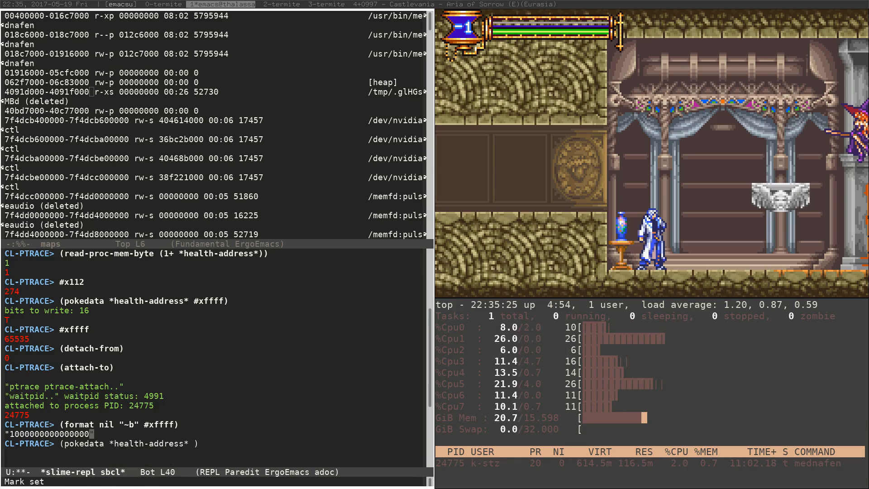
pyautogui.write('1000000000000000)')
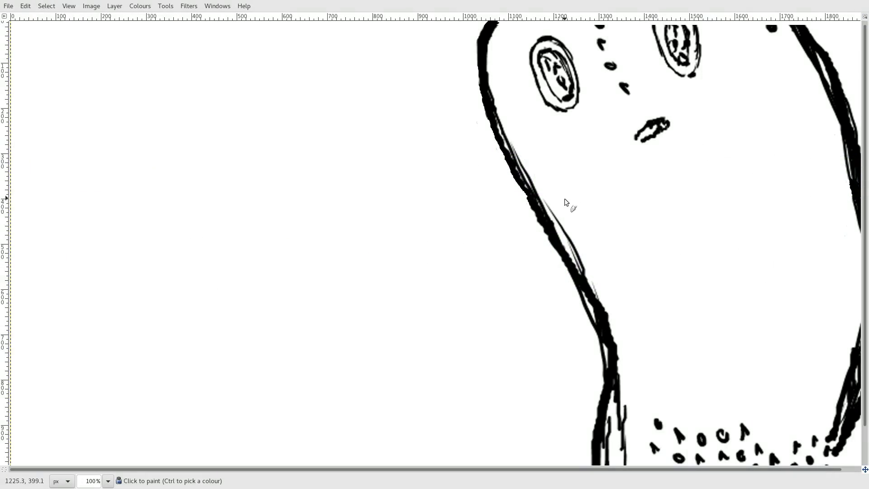
# Handwrite the hex address under the arrowed byte and draw an arrow down from 100 to a new box.
pyautogui.moveTo(545, 205); pyautogui.dragTo(587, 190)
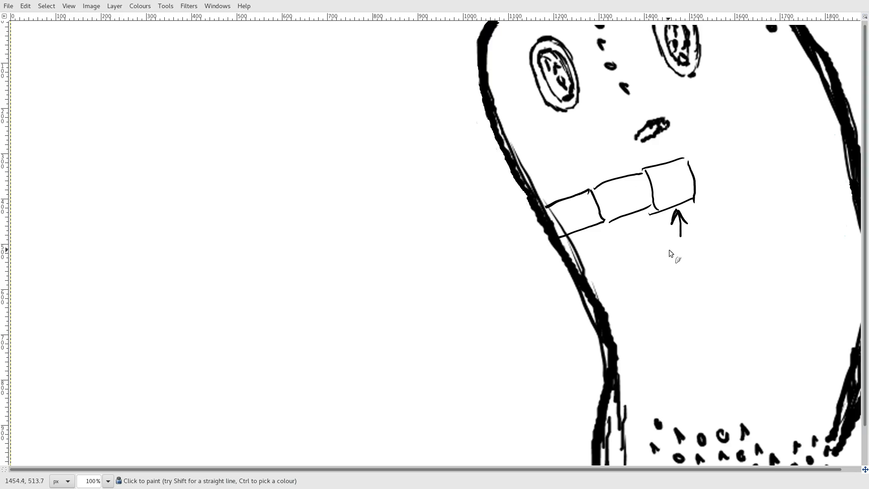
pyautogui.moveTo(662, 264); pyautogui.dragTo(740, 263)
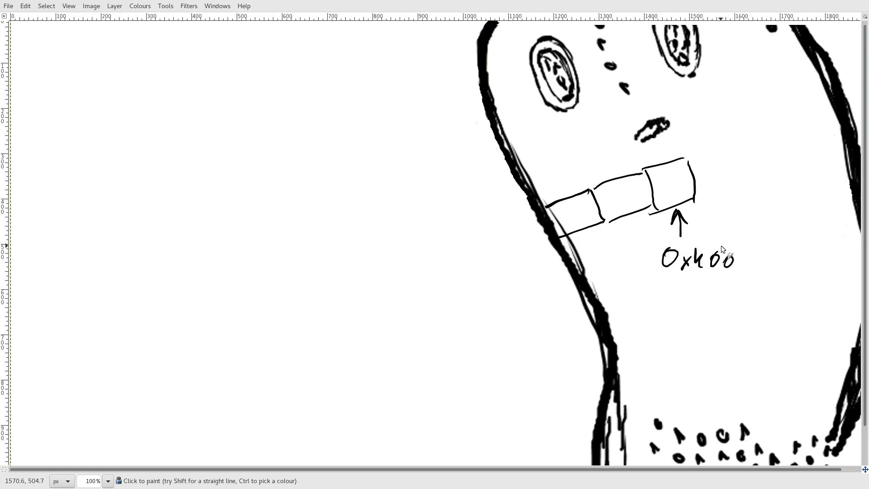
pyautogui.moveTo(410, 171)
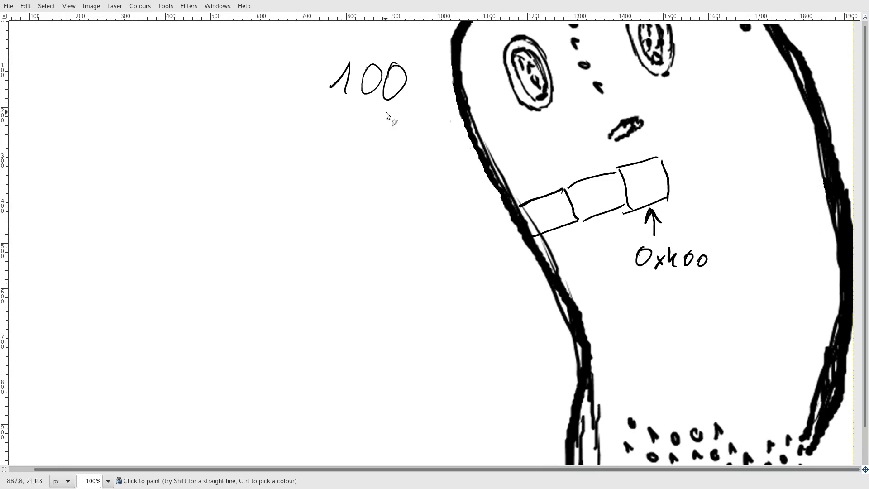
pyautogui.moveTo(376, 108); pyautogui.dragTo(381, 157)
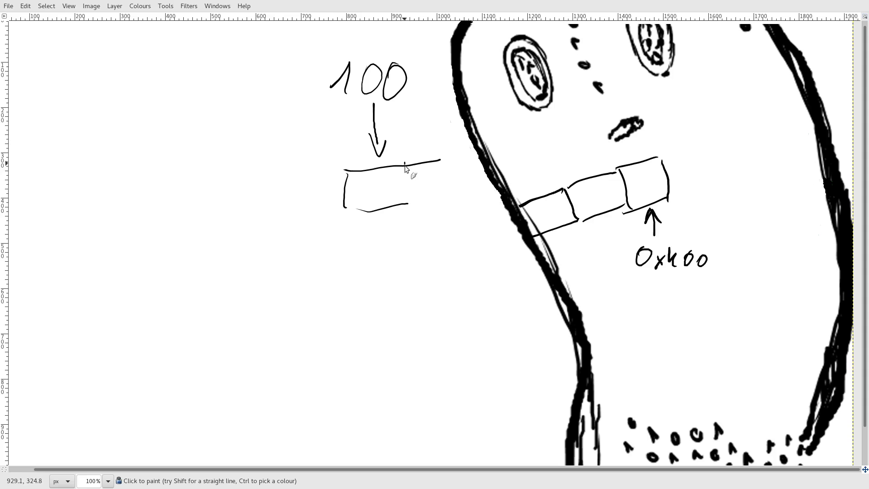
# Split the box into two ff byte cells and arrow them to 65k, with a dot after it.
pyautogui.moveTo(408, 161); pyautogui.dragTo(408, 208)
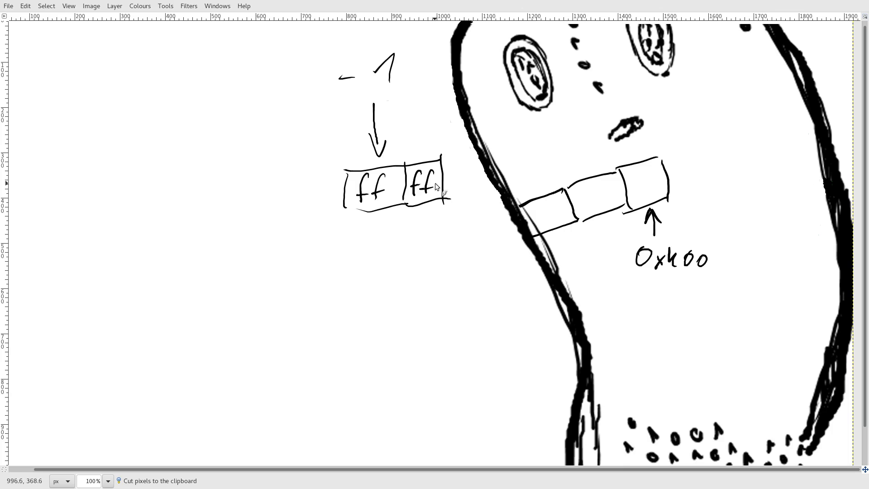
pyautogui.moveTo(423, 228)
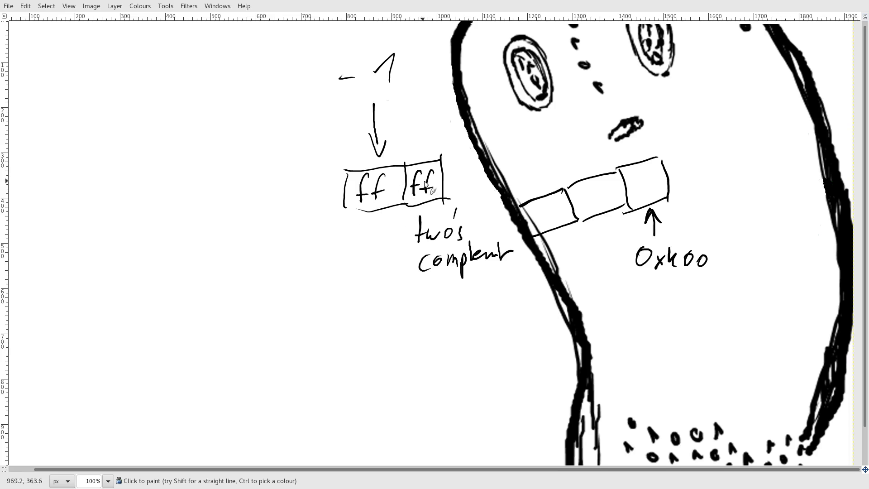
pyautogui.moveTo(344, 209); pyautogui.dragTo(323, 243)
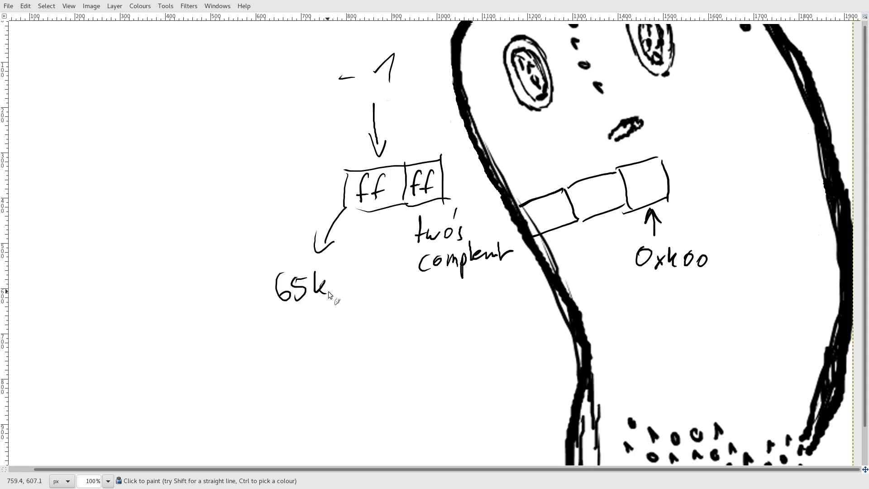
pyautogui.click(334, 287)
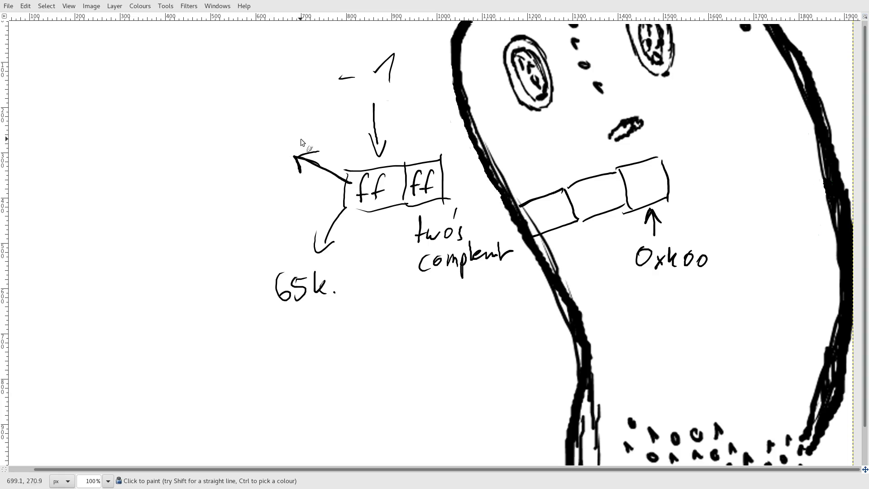
pyautogui.moveTo(249, 134)
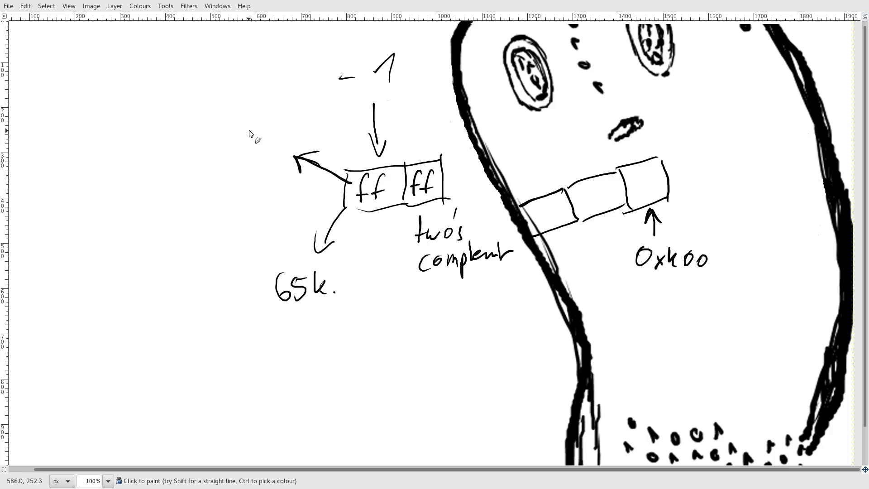
# Write the quoted string "265" at the end of the up-left arrow.
pyautogui.moveTo(253, 135); pyautogui.dragTo(279, 128)
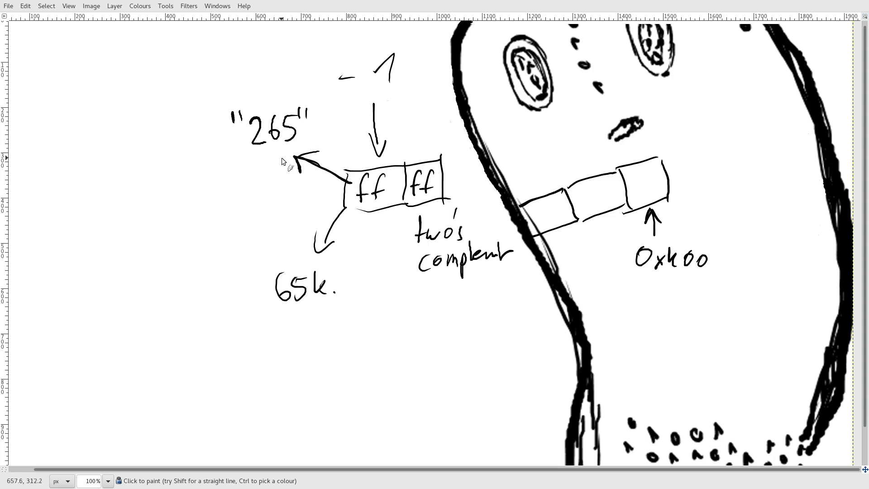
pyautogui.moveTo(260, 162)
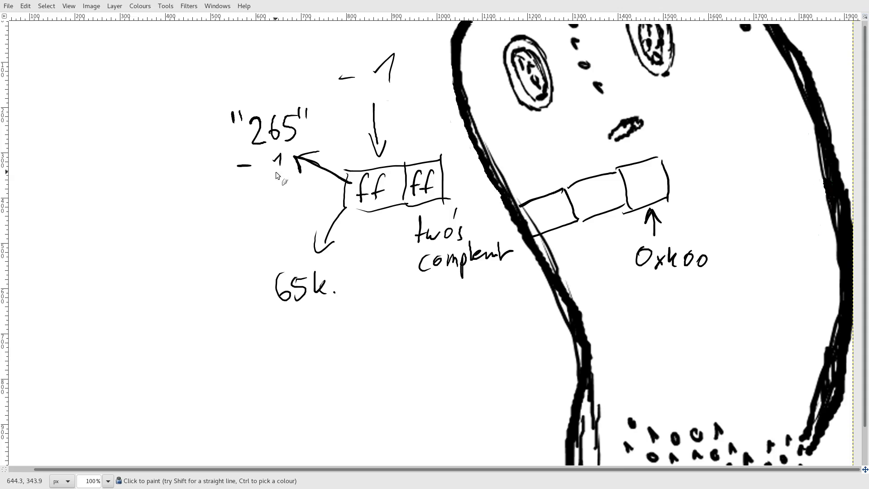
pyautogui.moveTo(252, 156)
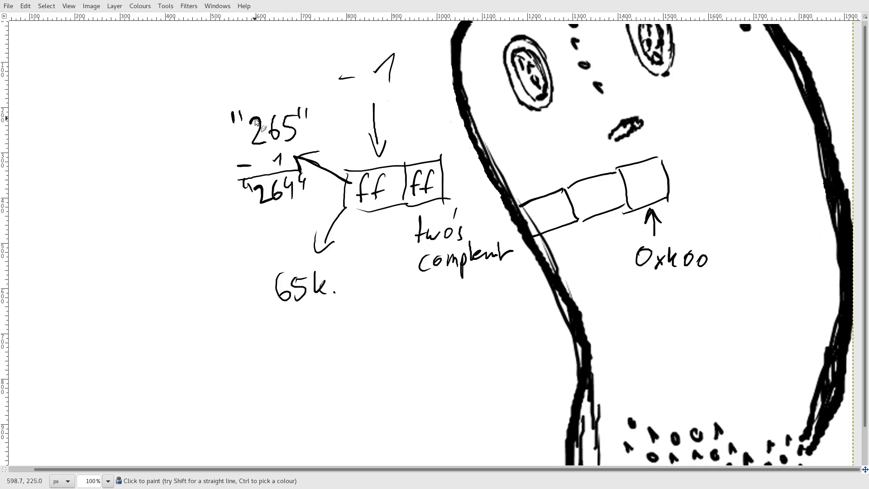
pyautogui.moveTo(205, 44)
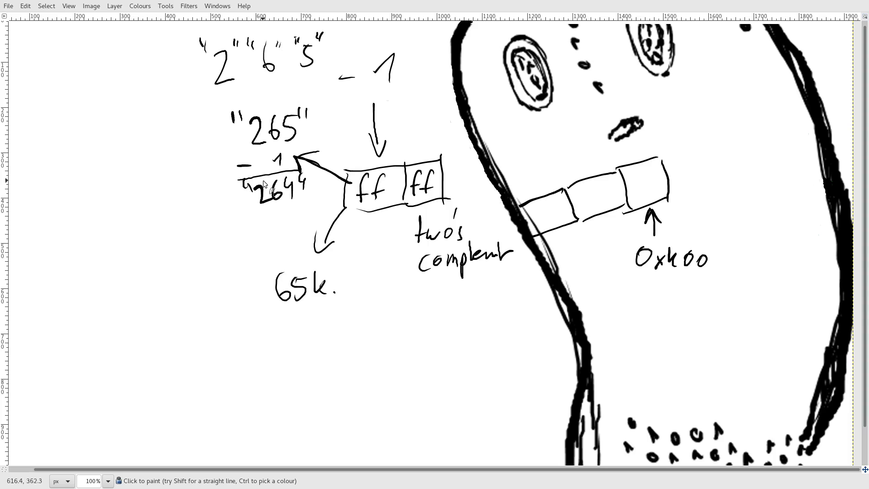
pyautogui.moveTo(286, 25)
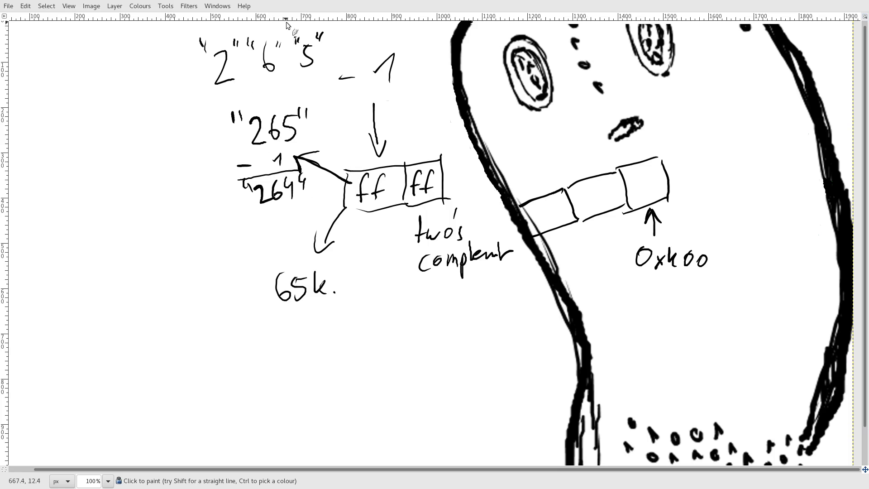
pyautogui.moveTo(233, 406)
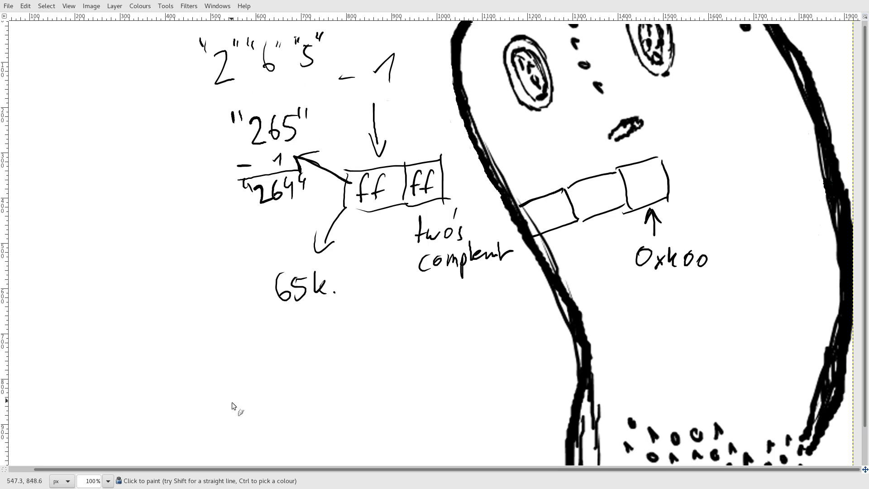
# Draw a long dividing curve left of the notes and write peekdata at the far left.
pyautogui.moveTo(200, 21); pyautogui.dragTo(227, 446)
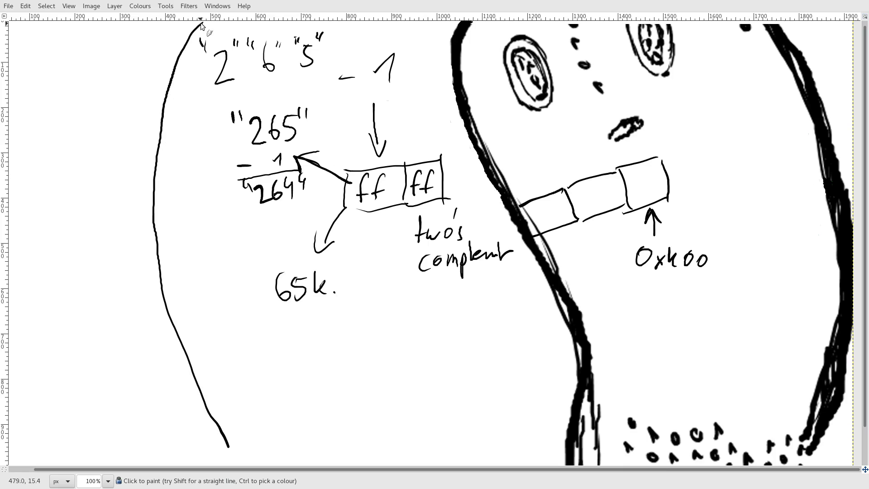
pyautogui.moveTo(345, 216)
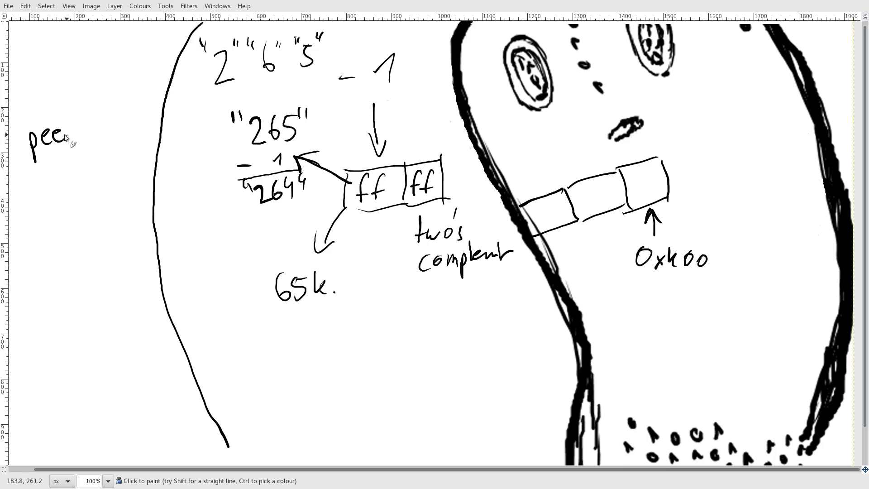
pyautogui.moveTo(72, 133); pyautogui.dragTo(89, 177)
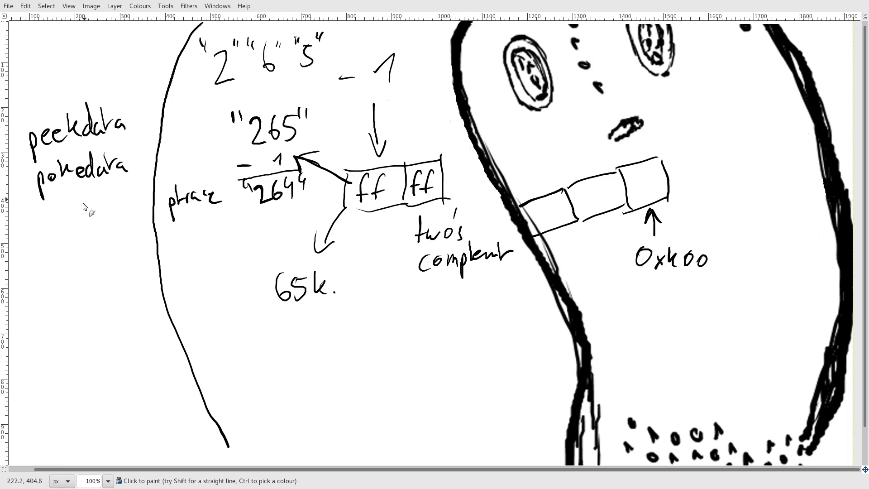
pyautogui.moveTo(102, 205)
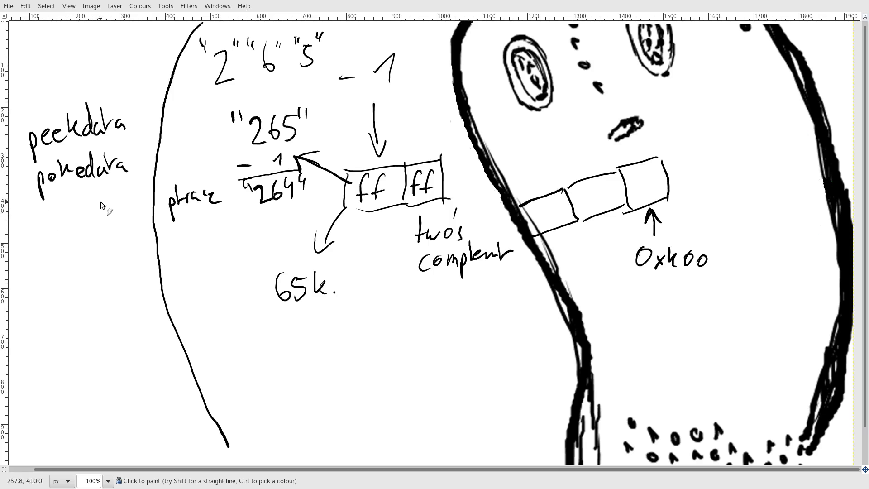
pyautogui.moveTo(371, 201)
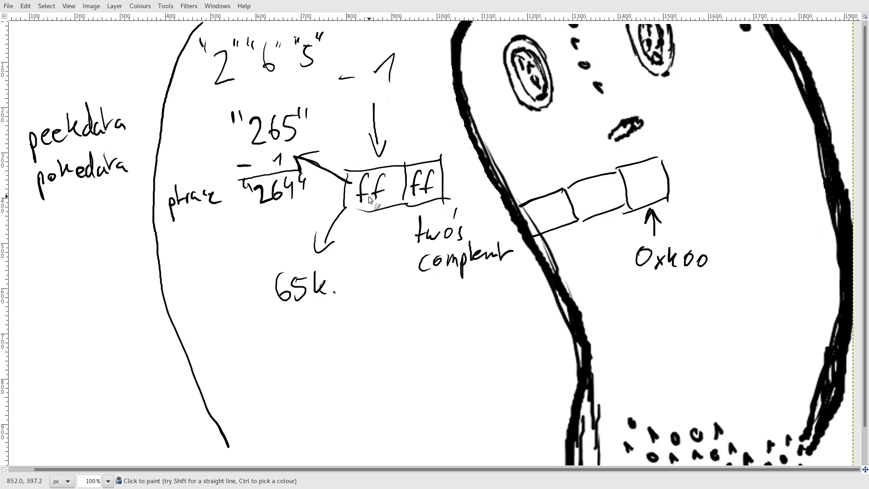
pyautogui.moveTo(391, 206)
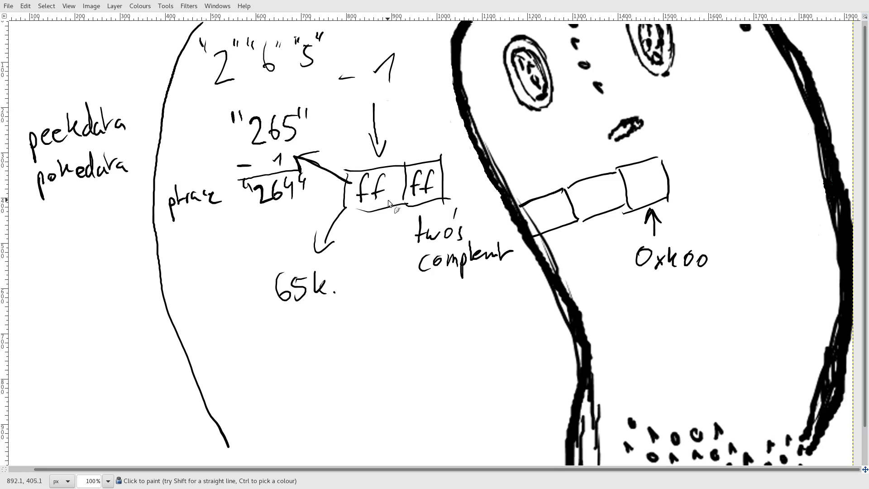
pyautogui.moveTo(119, 217)
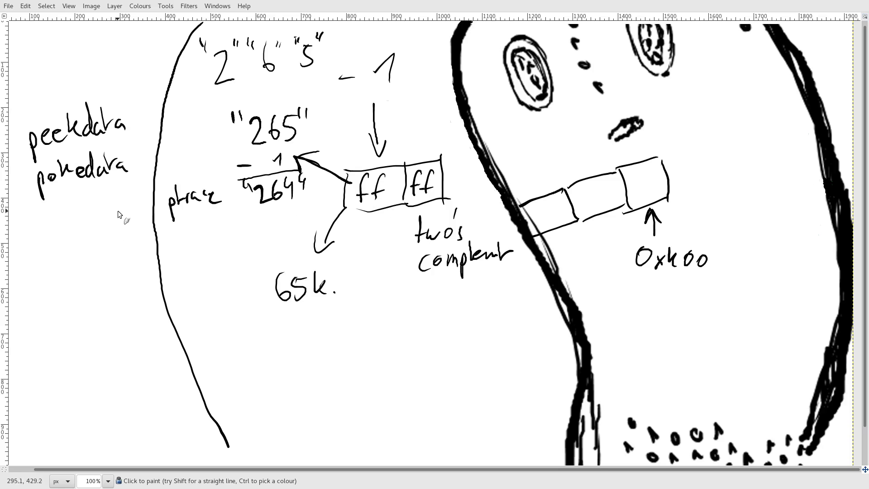
pyautogui.moveTo(248, 157)
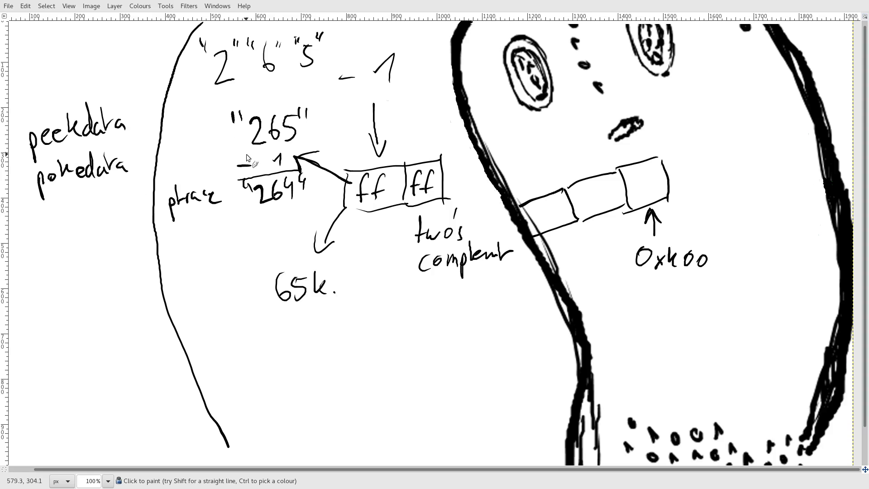
pyautogui.moveTo(227, 191)
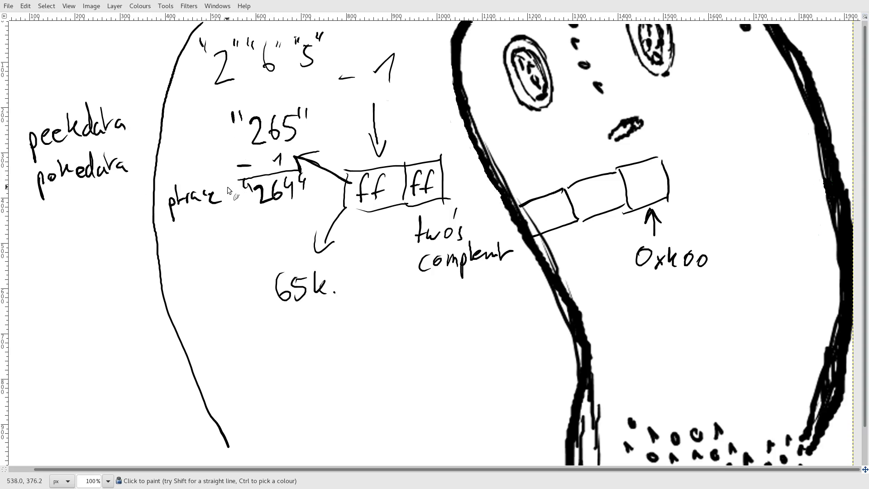